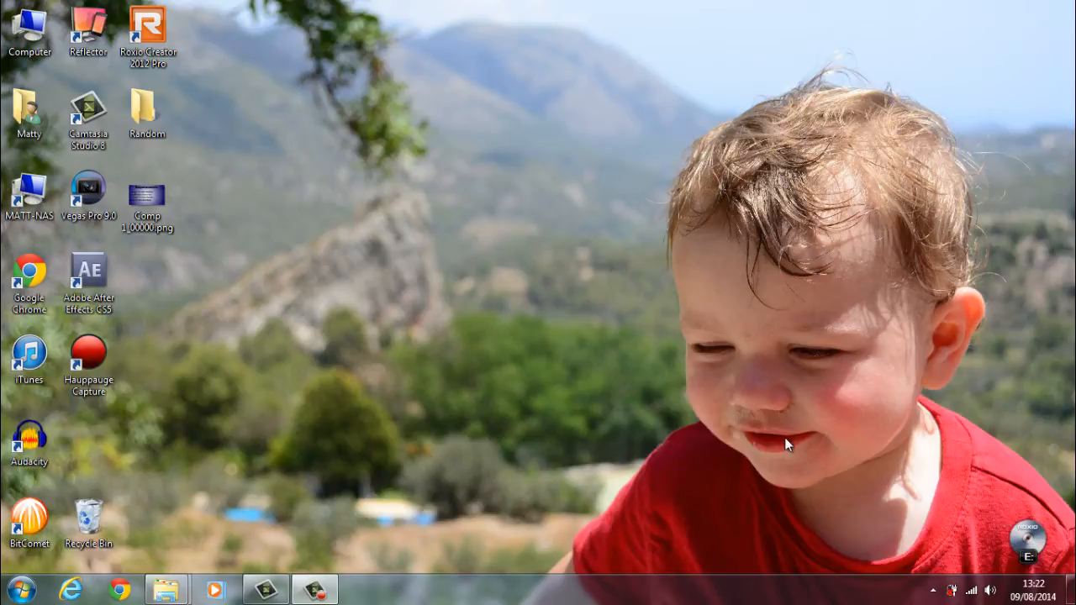
Step: View the Comp 1_00000.png Requirements slide in Windows Photo Viewer
left_click(148, 199)
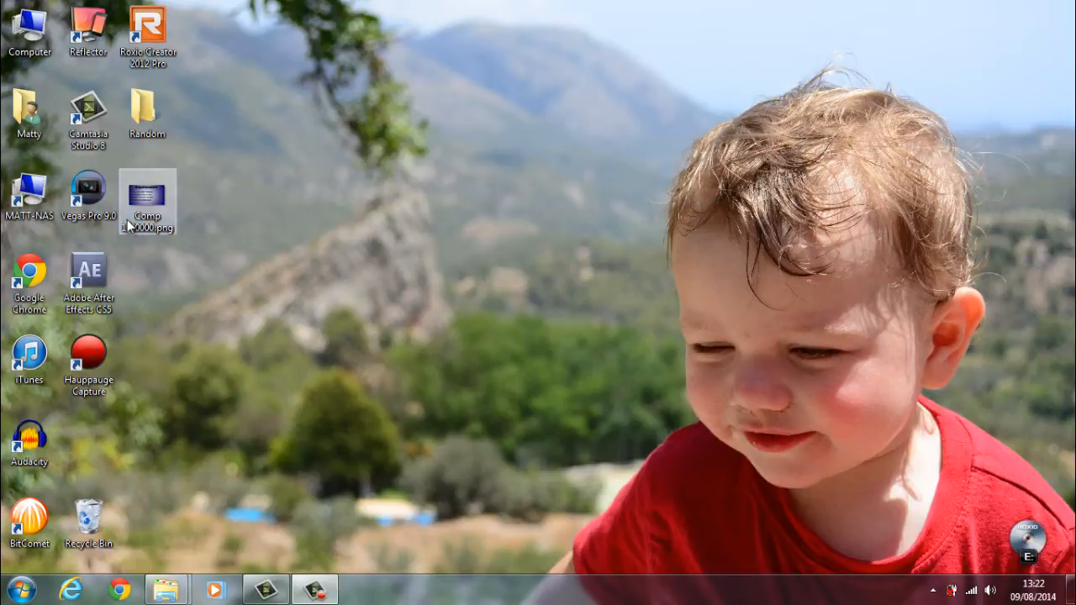
double_click(148, 198)
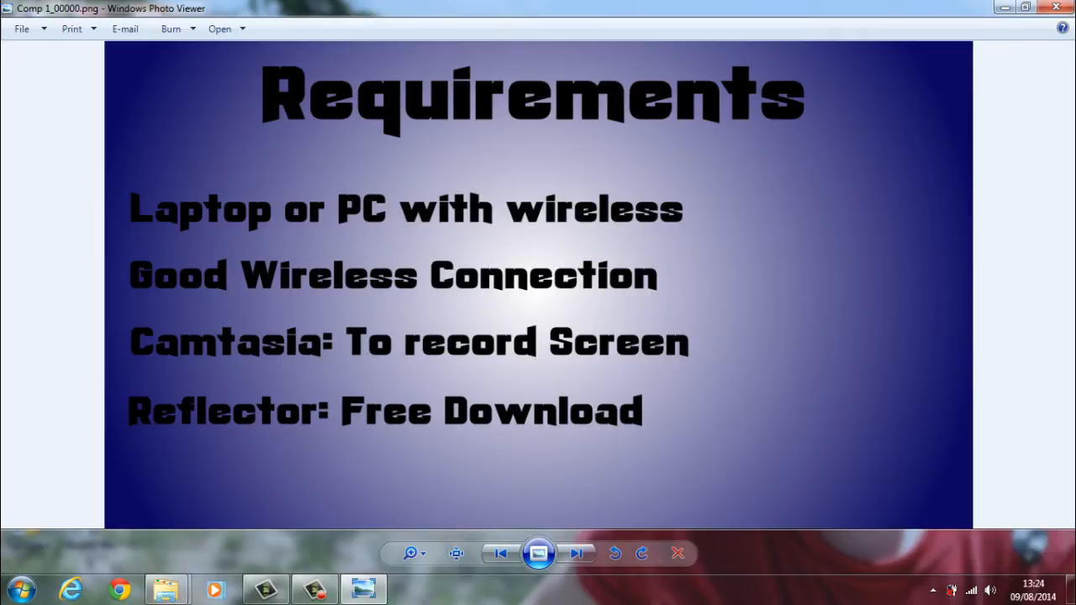
mouse_move(67, 81)
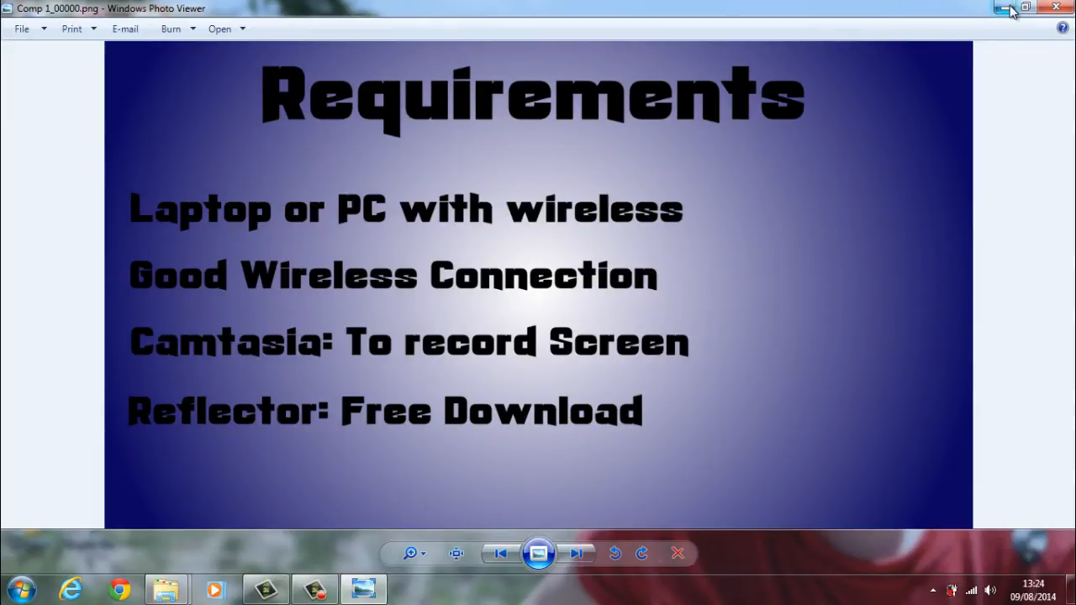
mouse_move(1004, 10)
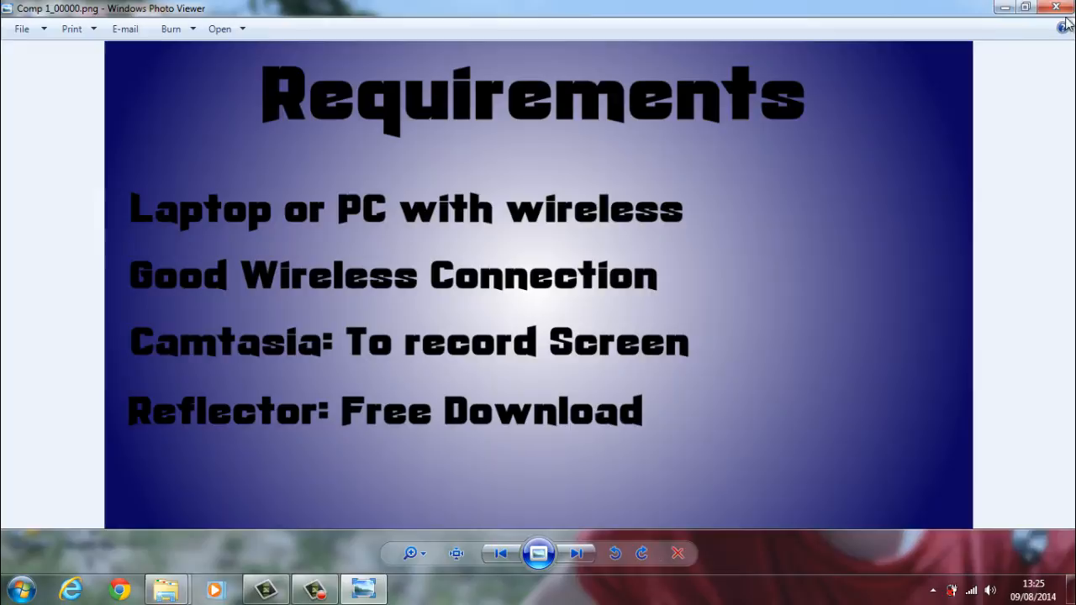
Step: Close the Requirements image and clear the desktop icon selection
left_click(1069, 7)
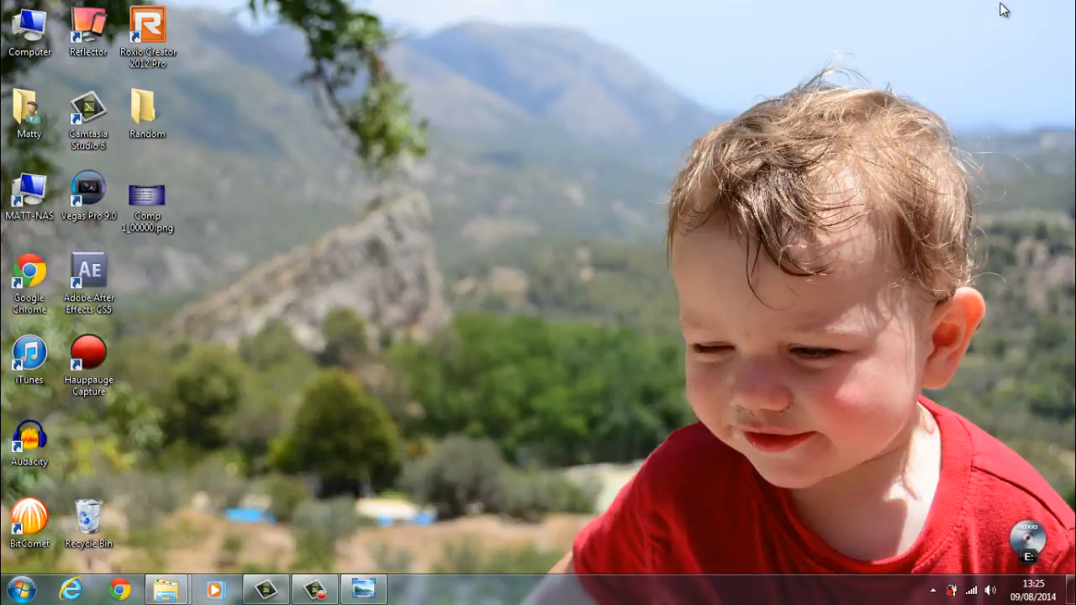
mouse_move(972, 433)
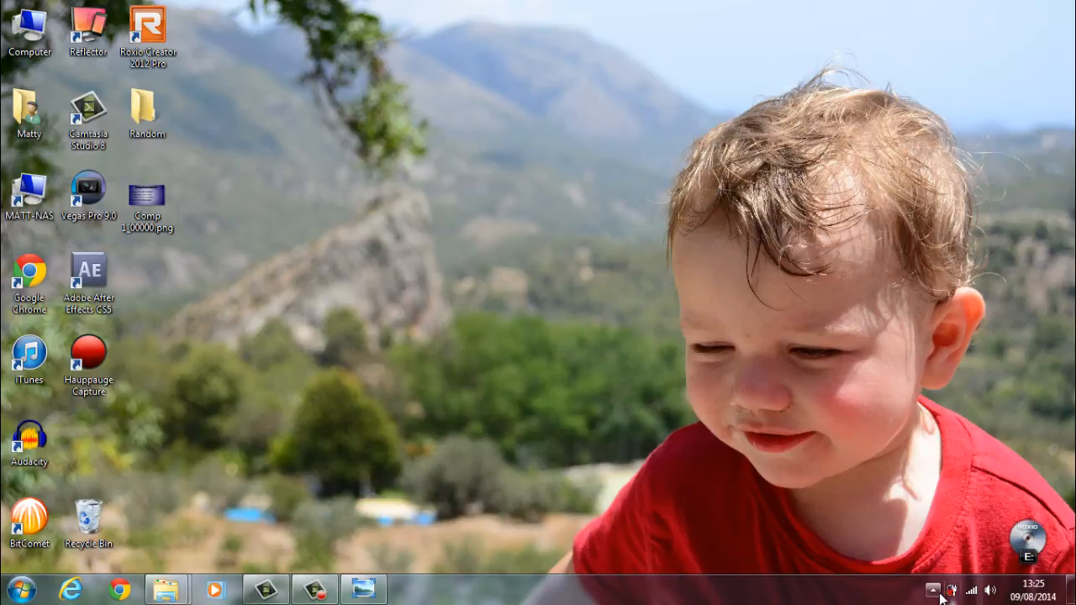
left_click(148, 199)
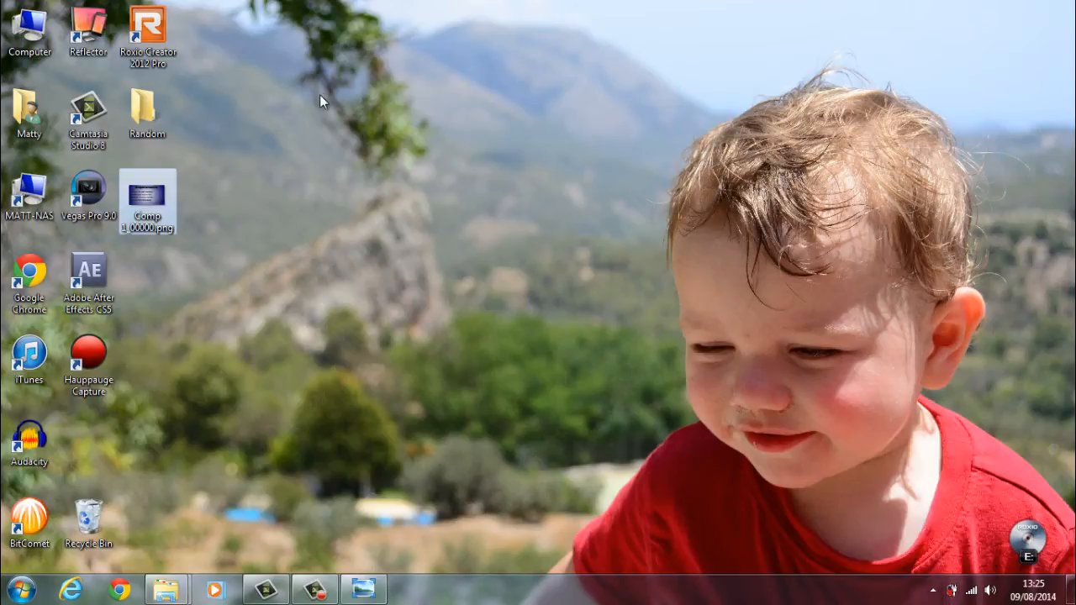
left_click(87, 31)
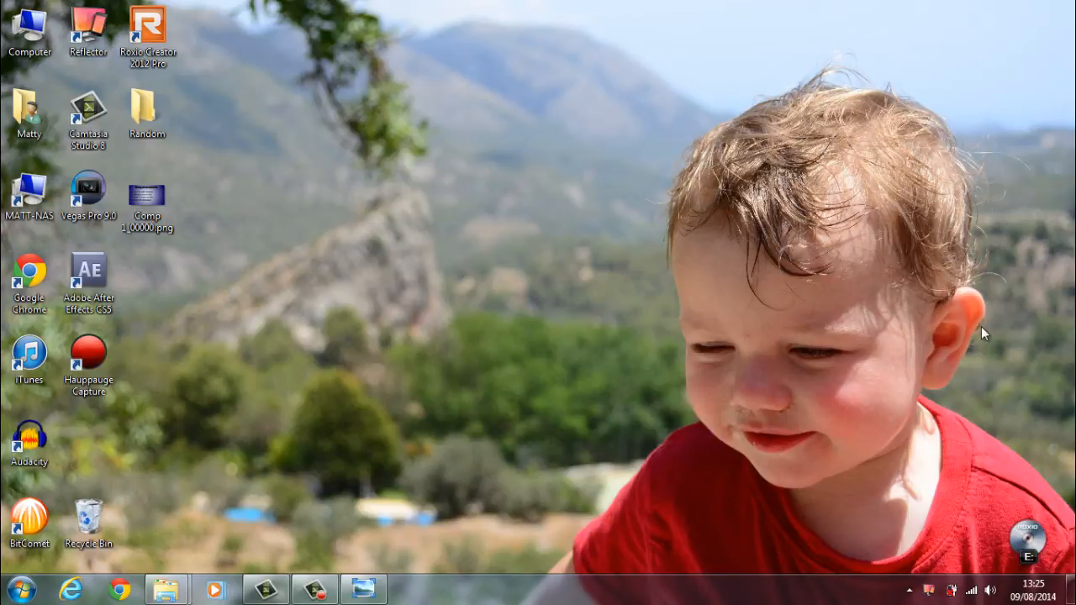
mouse_move(938, 595)
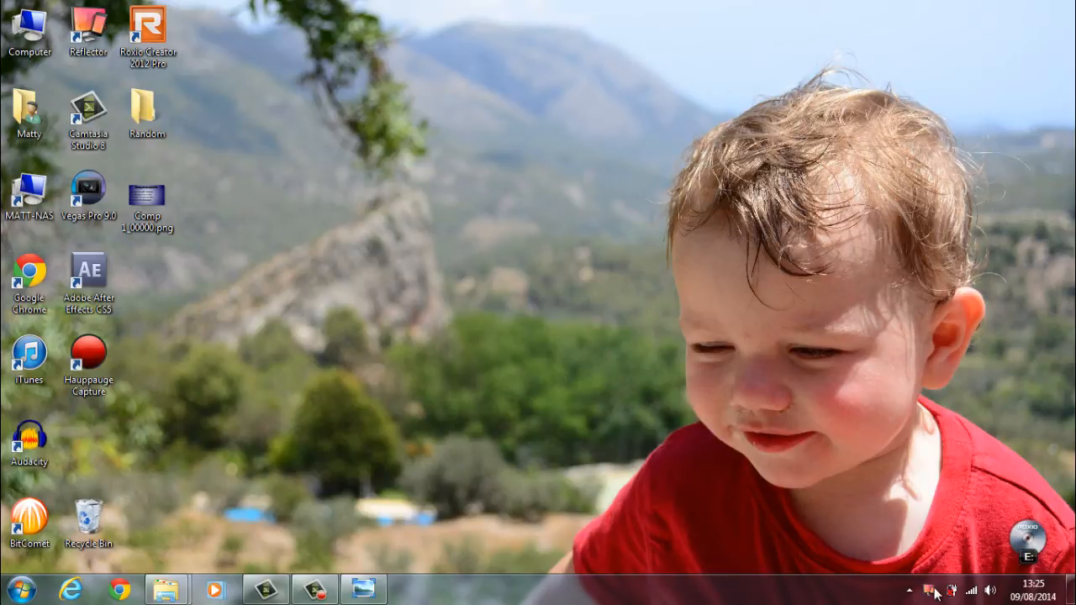
mouse_move(928, 589)
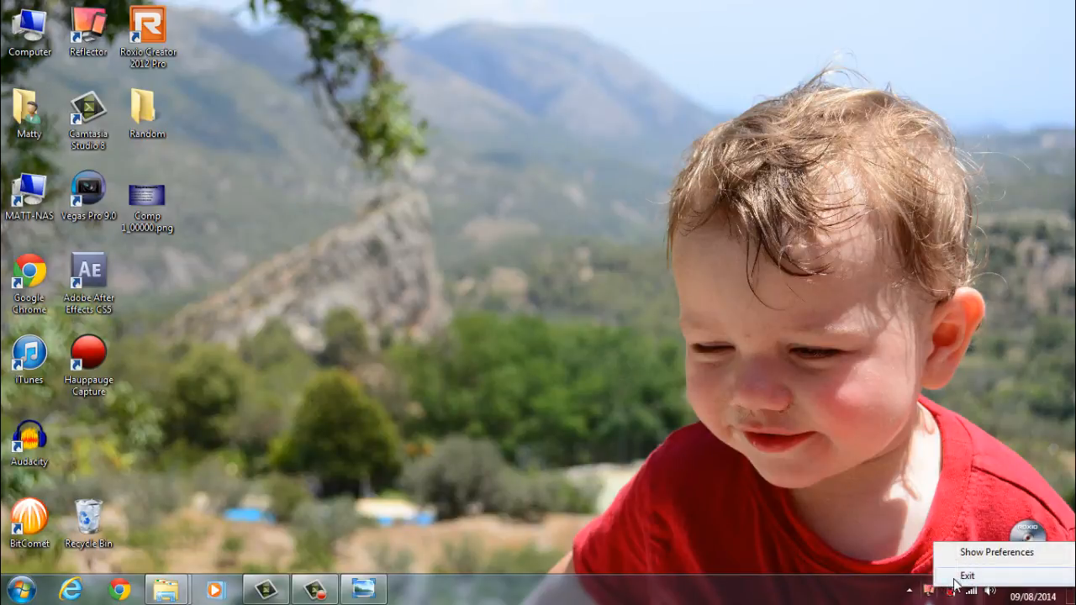
mouse_move(871, 533)
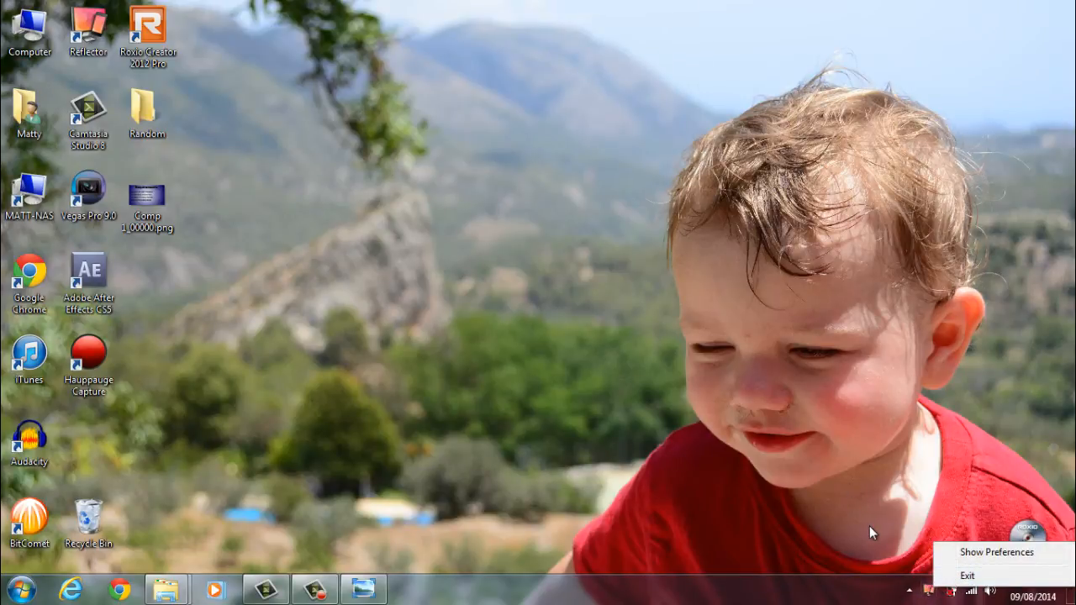
Step: Show Reflector's Preferences from its tray menu
left_click(996, 552)
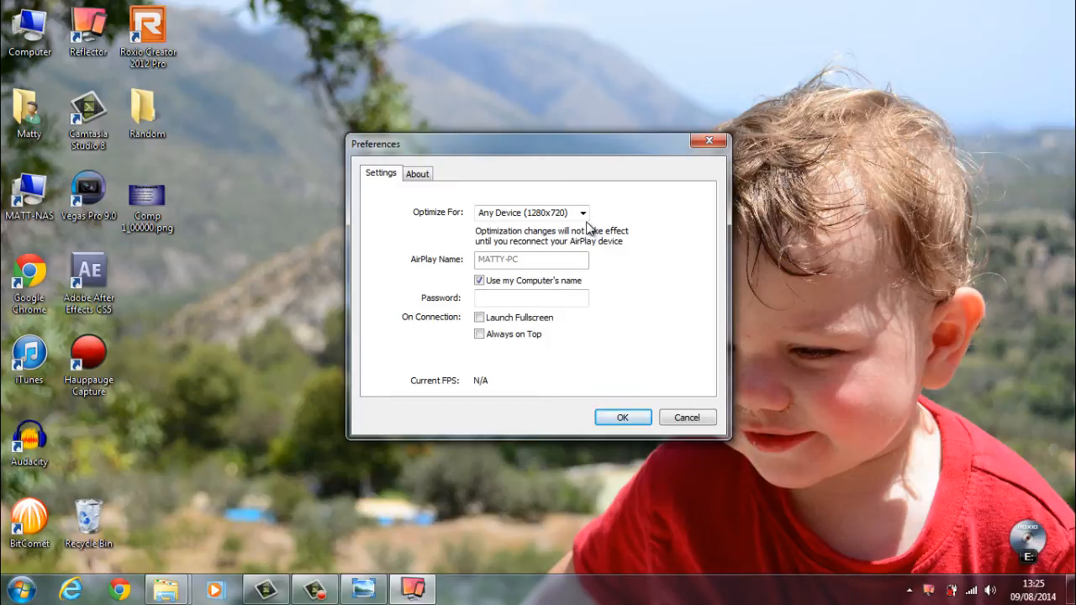
mouse_move(673, 444)
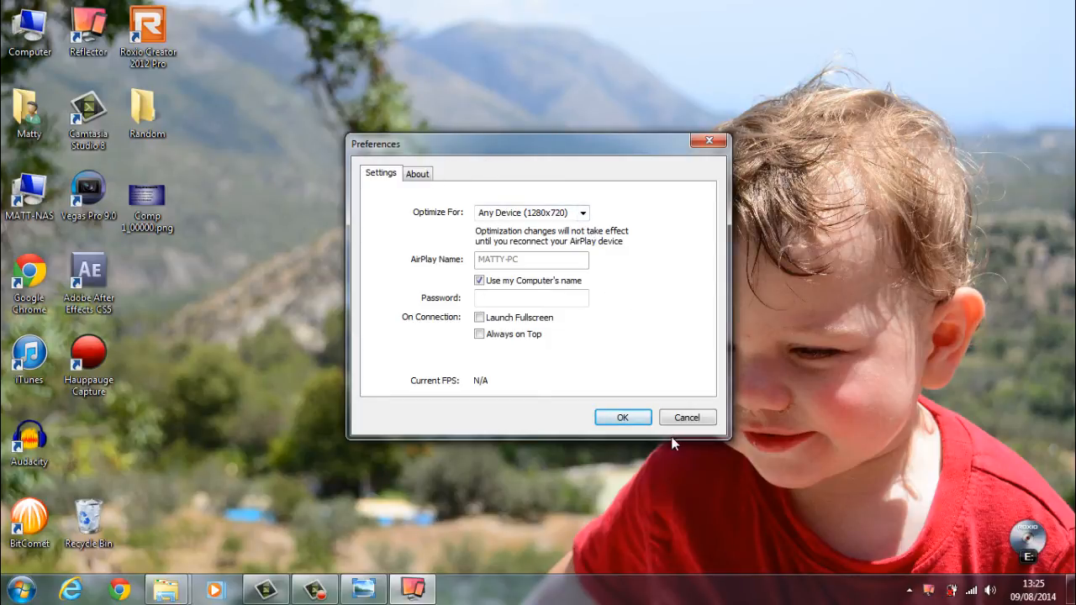
Step: Cancel out of Reflector's Preferences so the iPhone can mirror to MATTY-PC
left_click(686, 417)
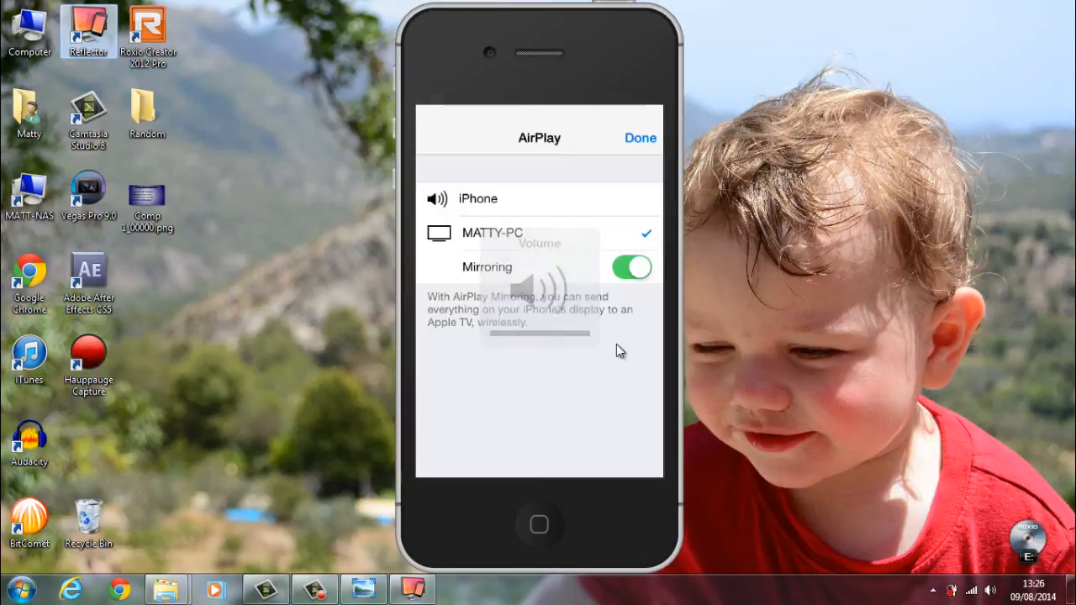
Step: Dismiss AirPlay and Control Center so the mirrored iPhone shows its home screen
left_click(639, 138)
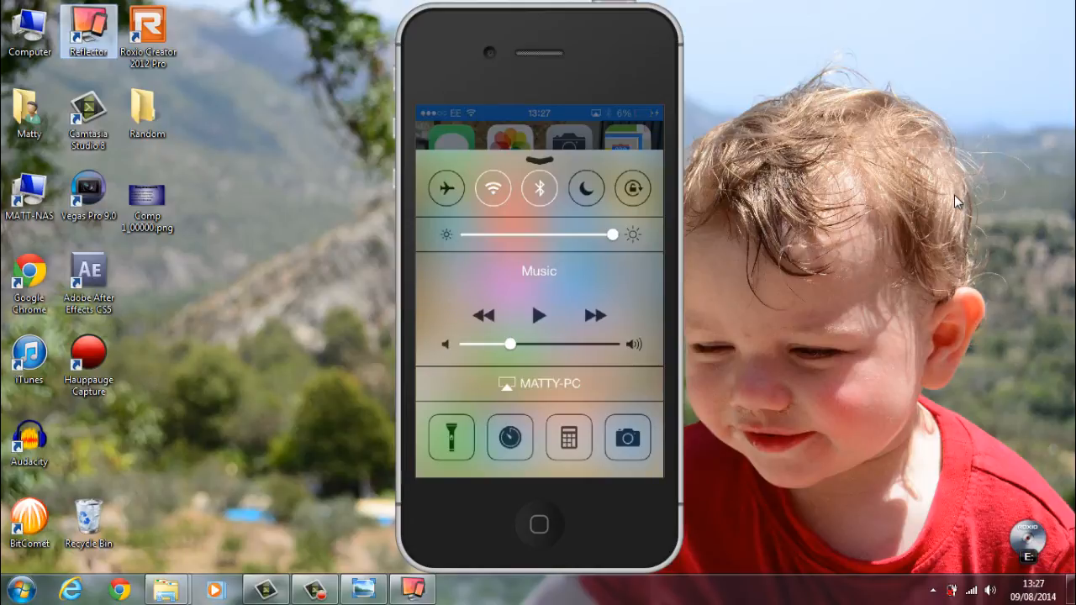
left_click(538, 384)
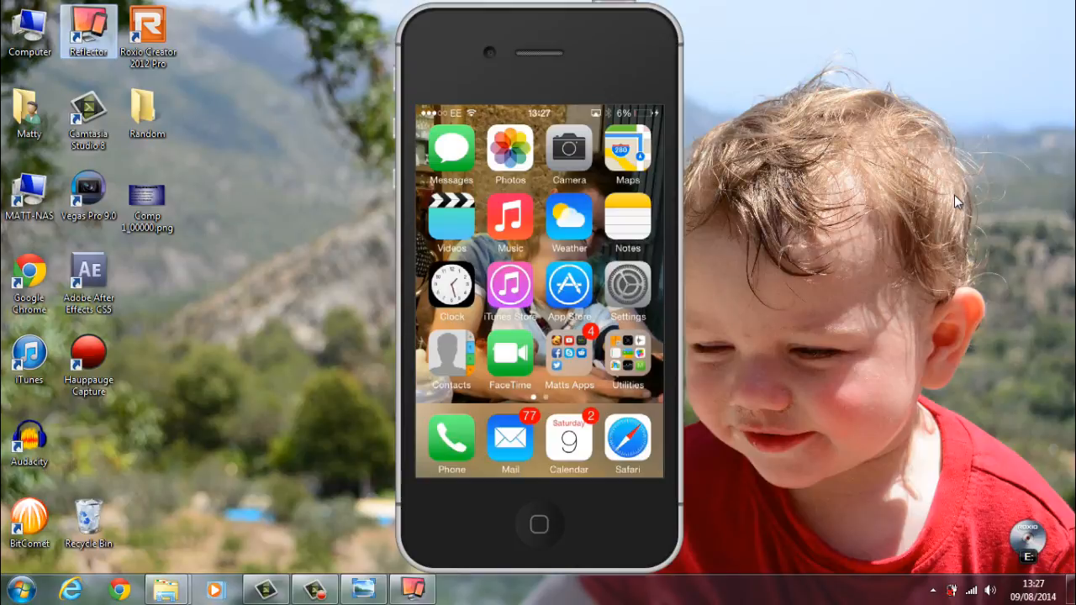
Step: Launch Clash of Clans on the mirrored iPhone, rotating Reflector to landscape
left_click(569, 353)
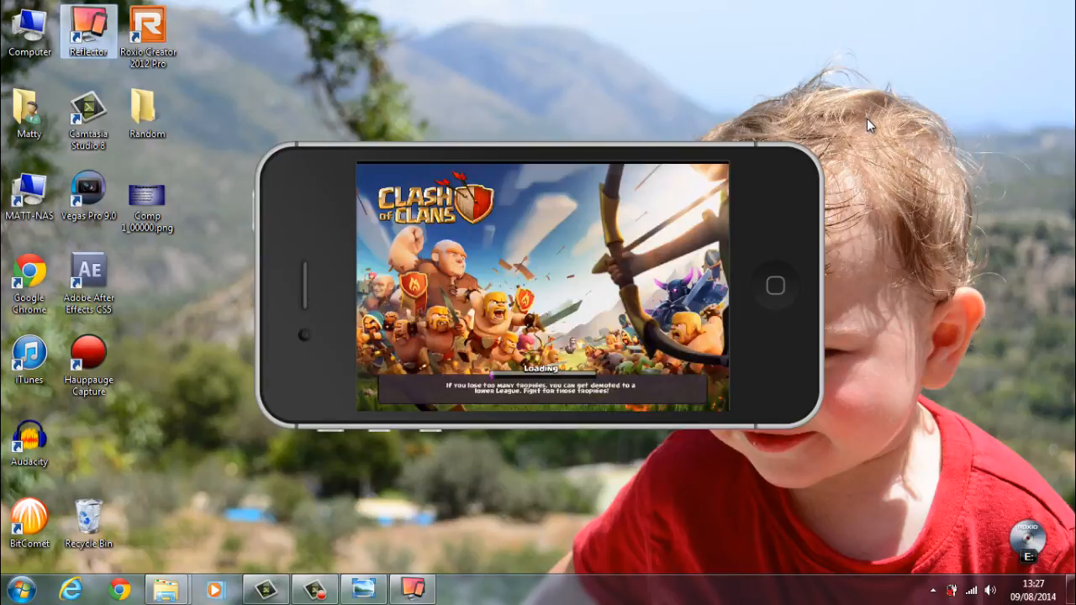
mouse_move(390, 303)
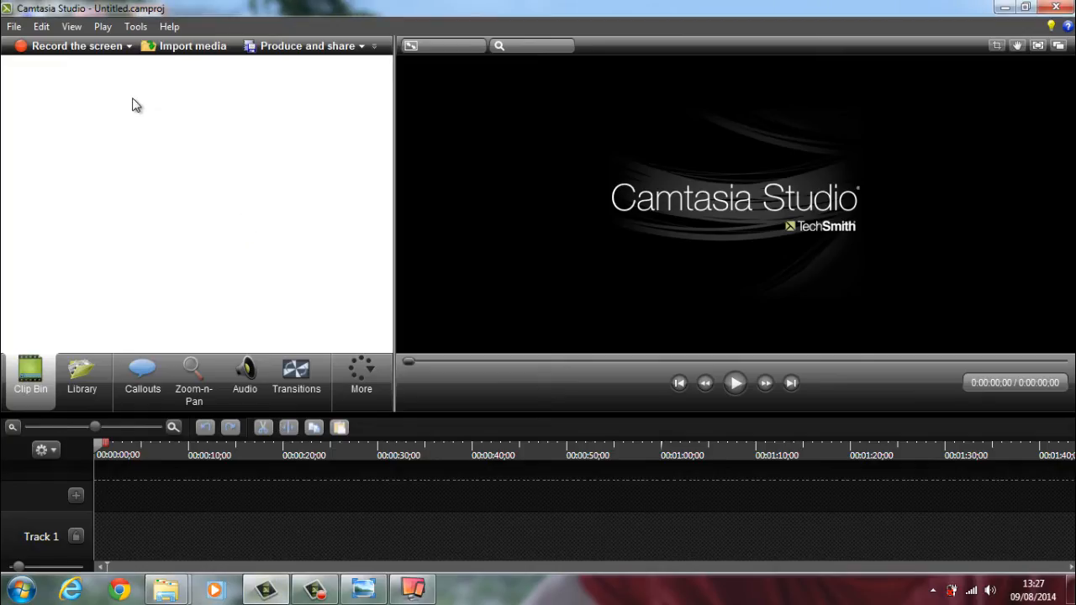
mouse_move(75, 45)
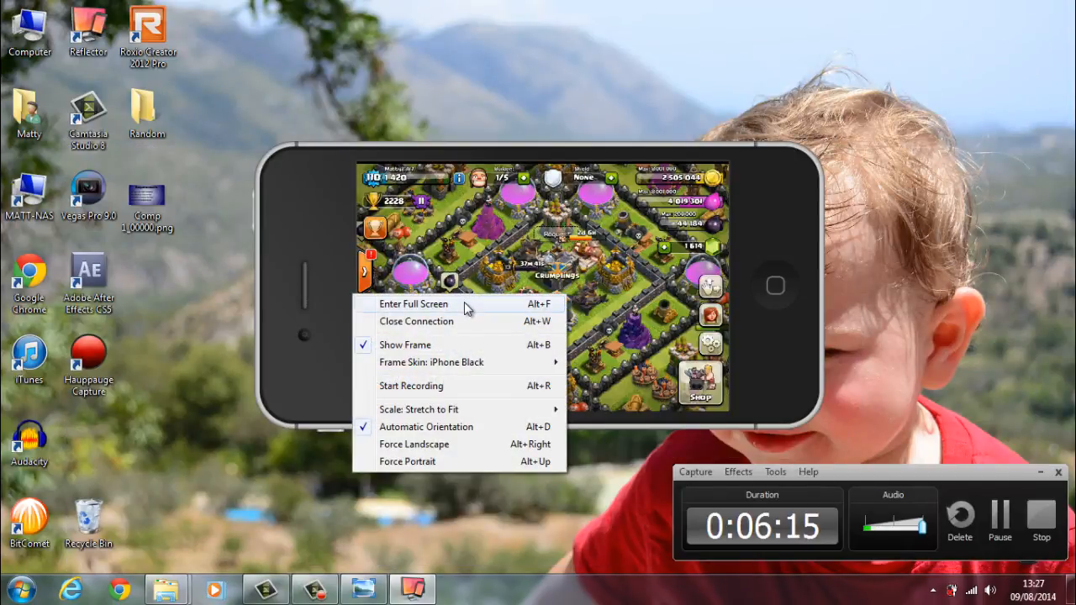
Step: Show the mirrored phone full screen, then exit full screen back to the desktop
left_click(413, 303)
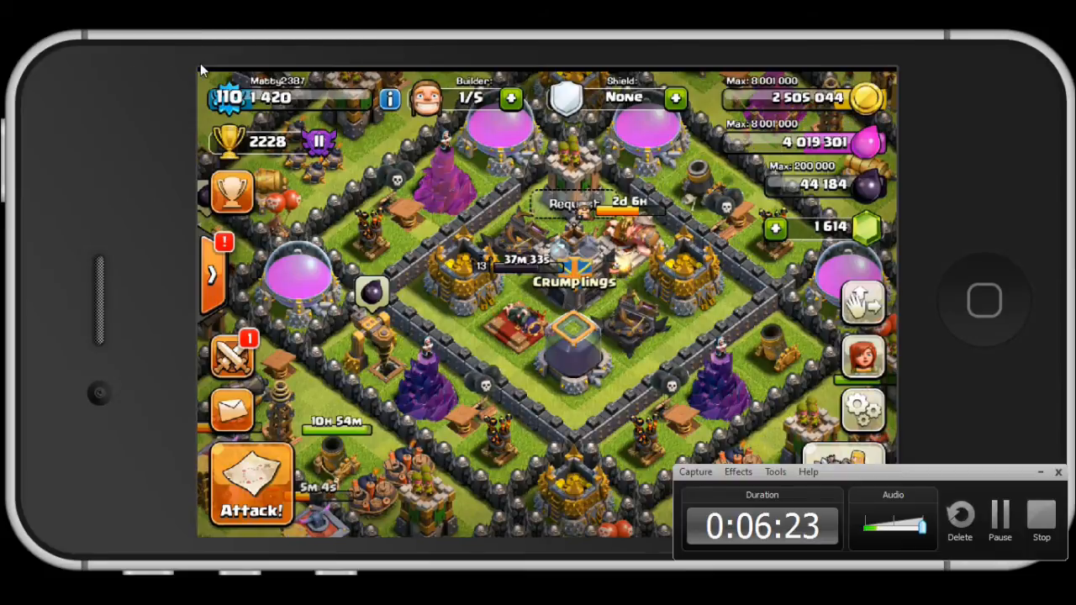
mouse_move(195, 538)
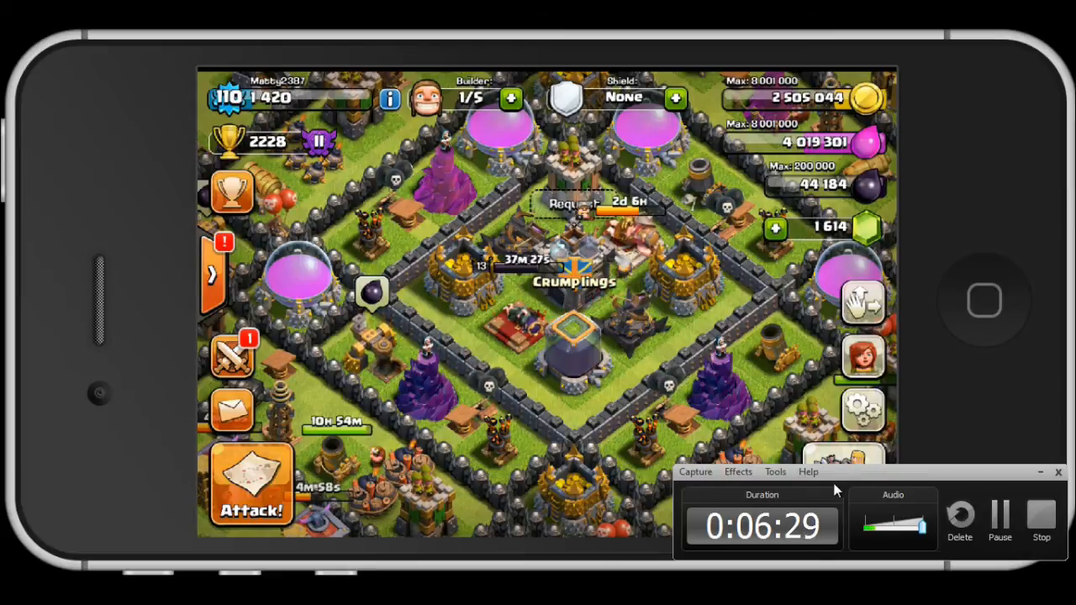
left_click(775, 470)
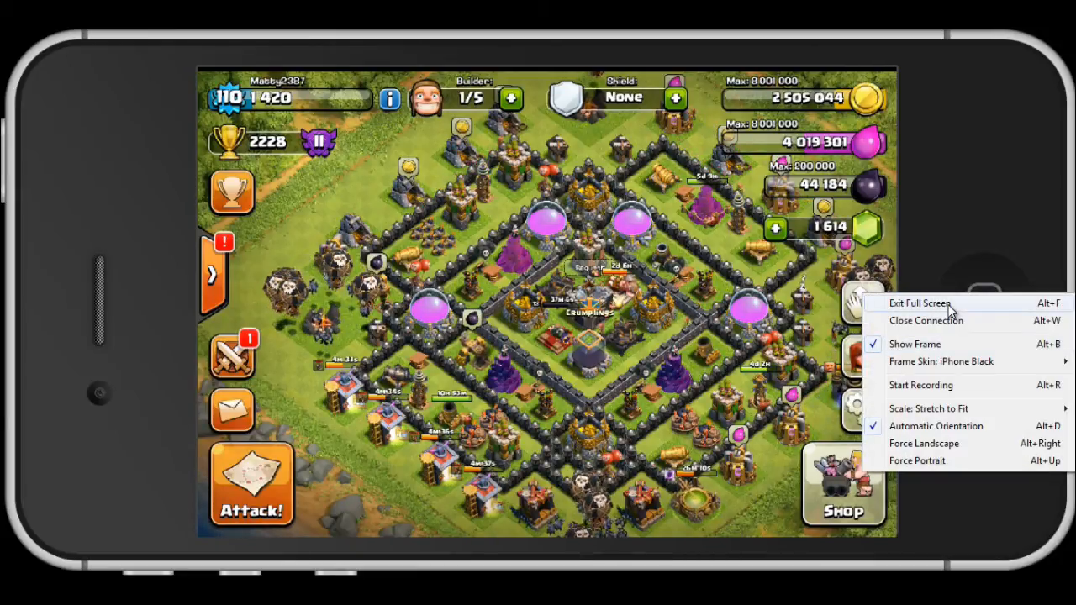
left_click(922, 303)
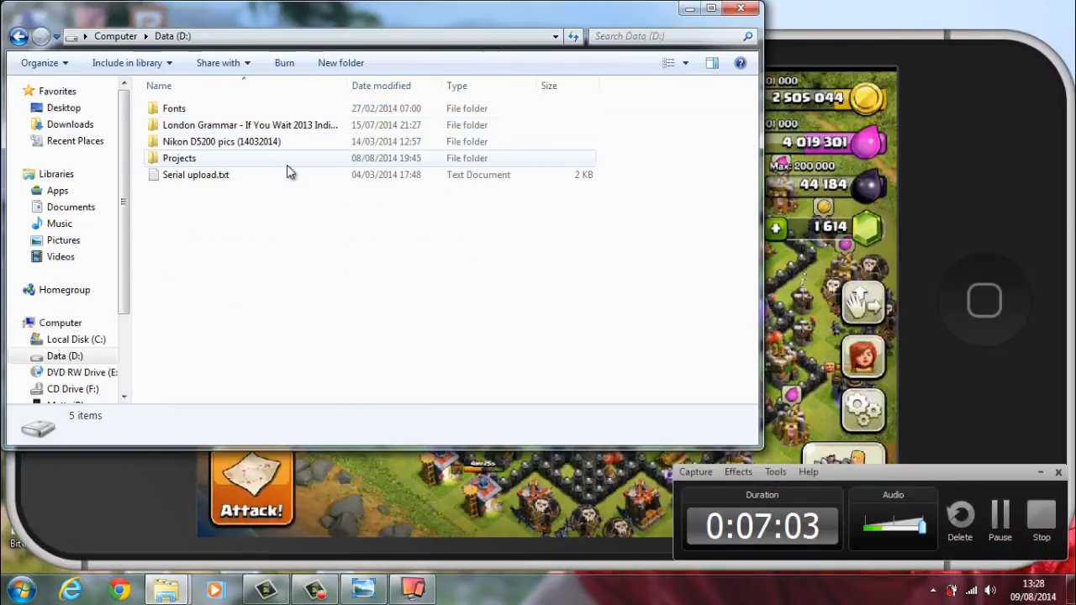
Step: Browse Explorer into Projects > ROTW > Week 6
double_click(179, 158)
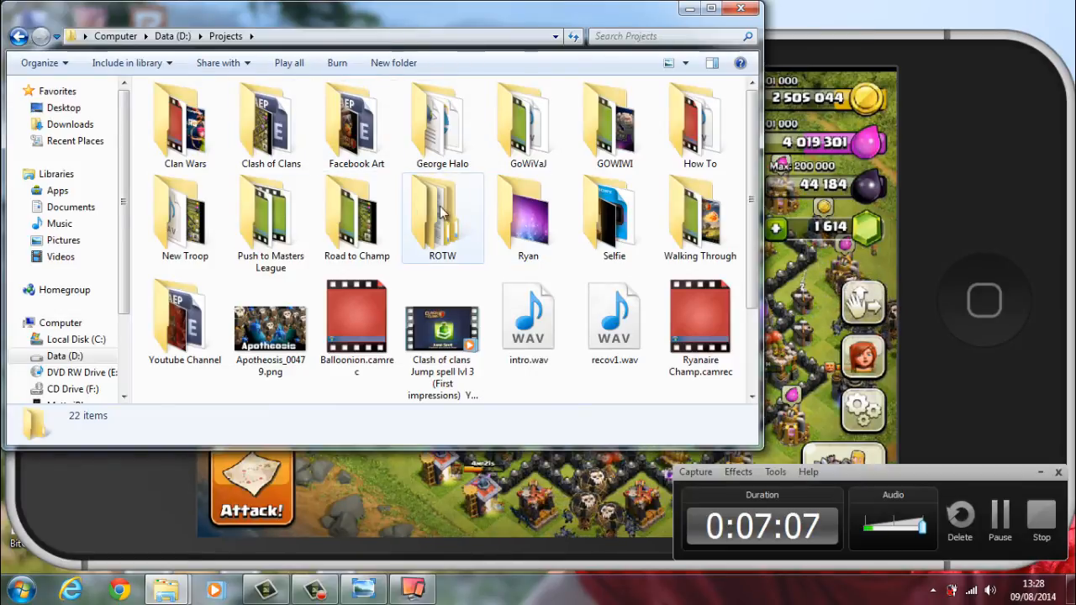
double_click(443, 210)
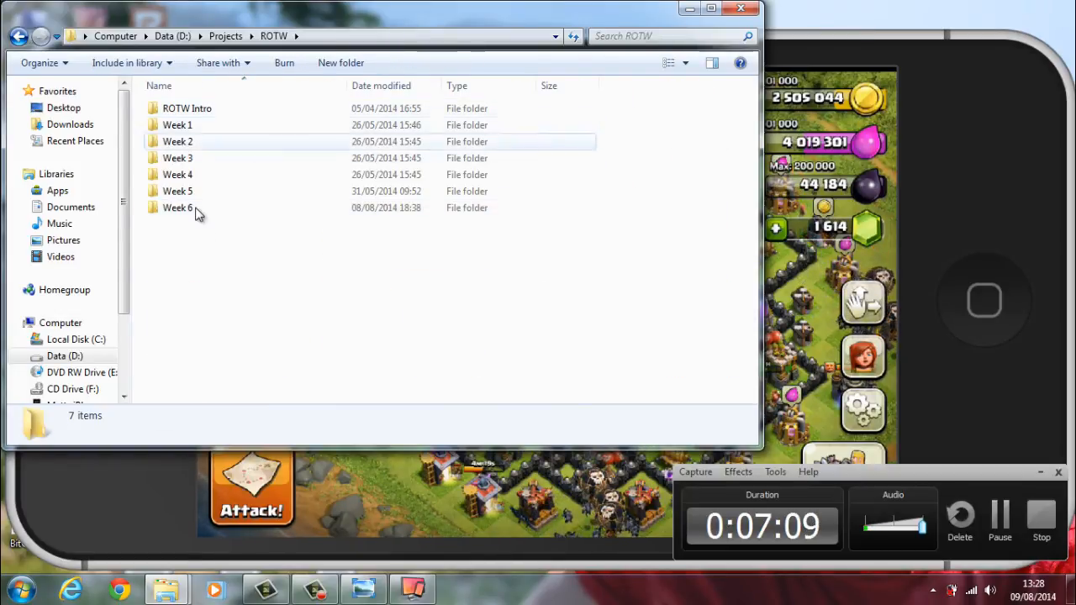
double_click(178, 209)
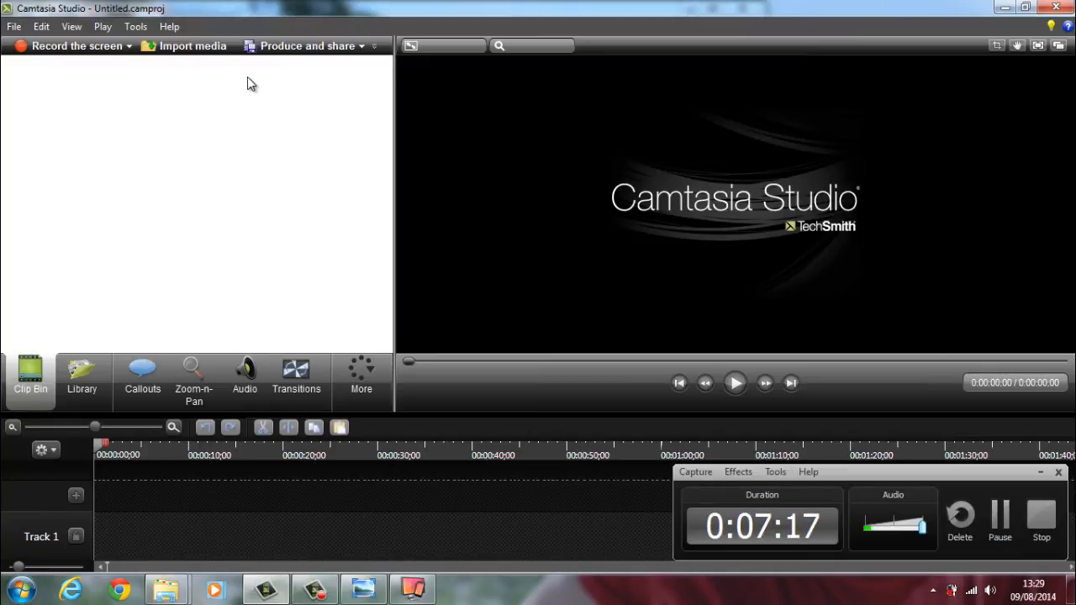
Step: Import the Week 6 .camrec recordings from D:\Projects\ROTW into the clip bin
left_click(192, 46)
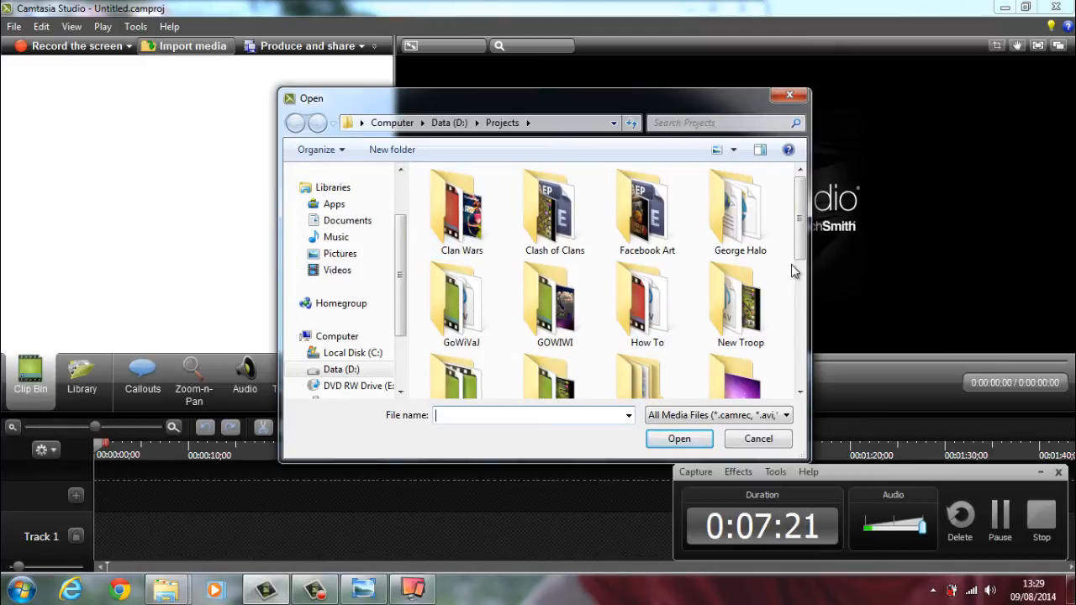
scroll("down", 3)
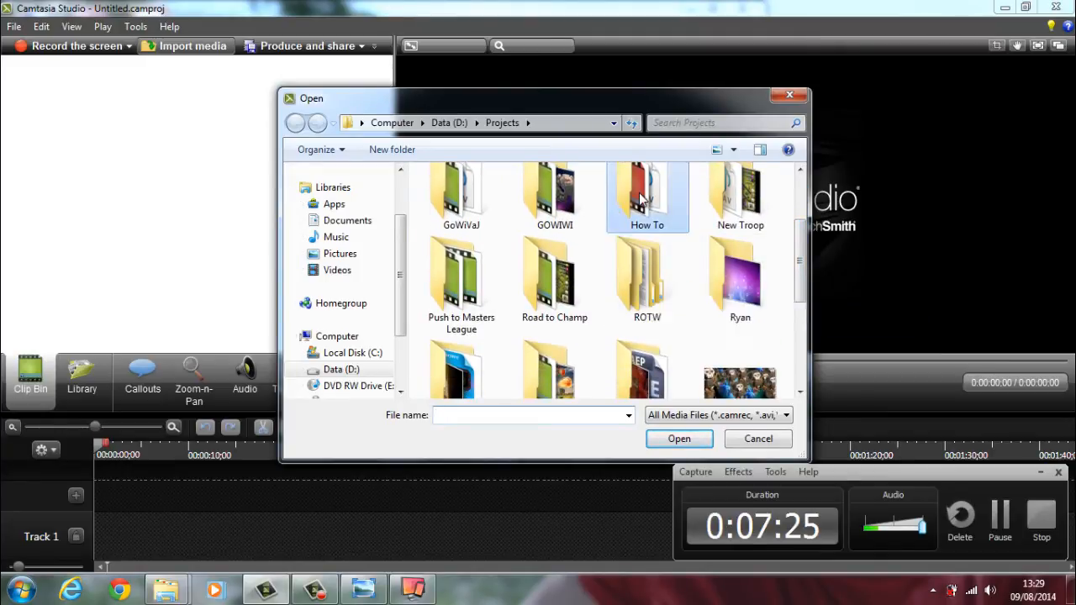
double_click(648, 194)
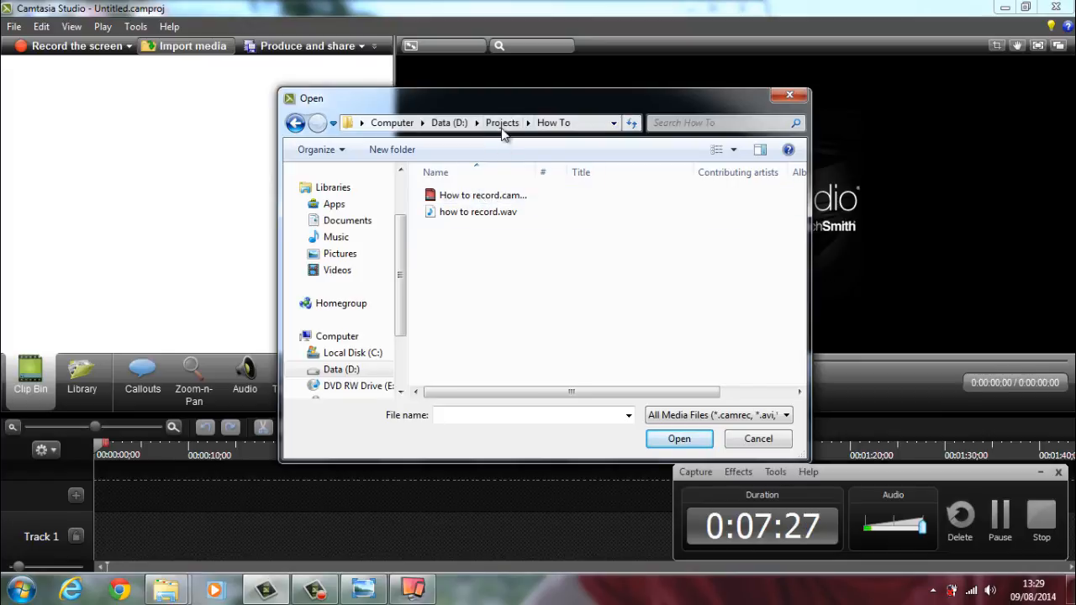
left_click(501, 122)
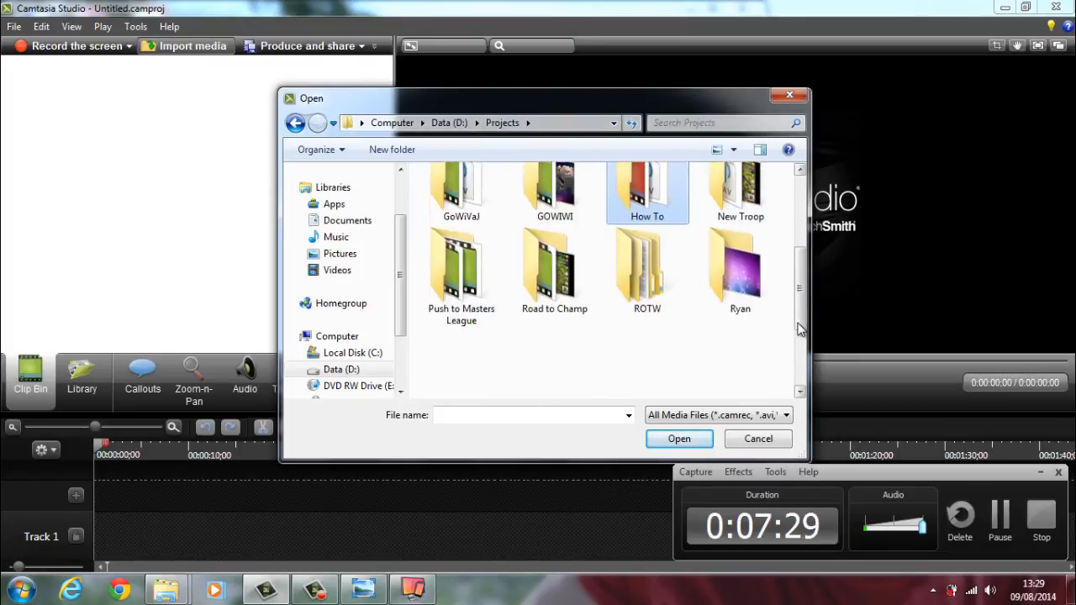
scroll("down", 3)
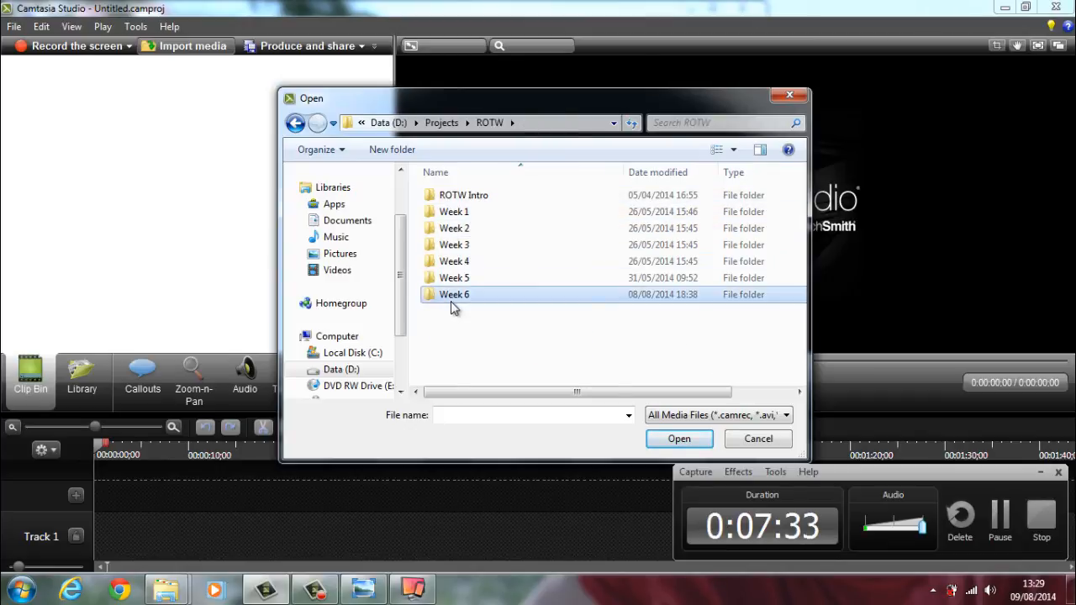
double_click(453, 294)
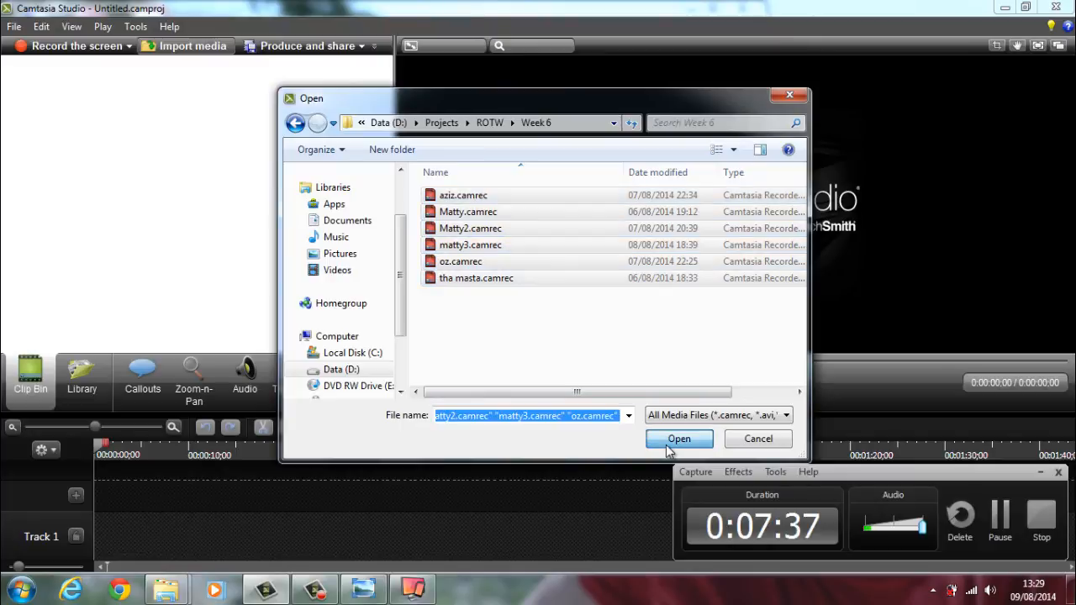
left_click(679, 438)
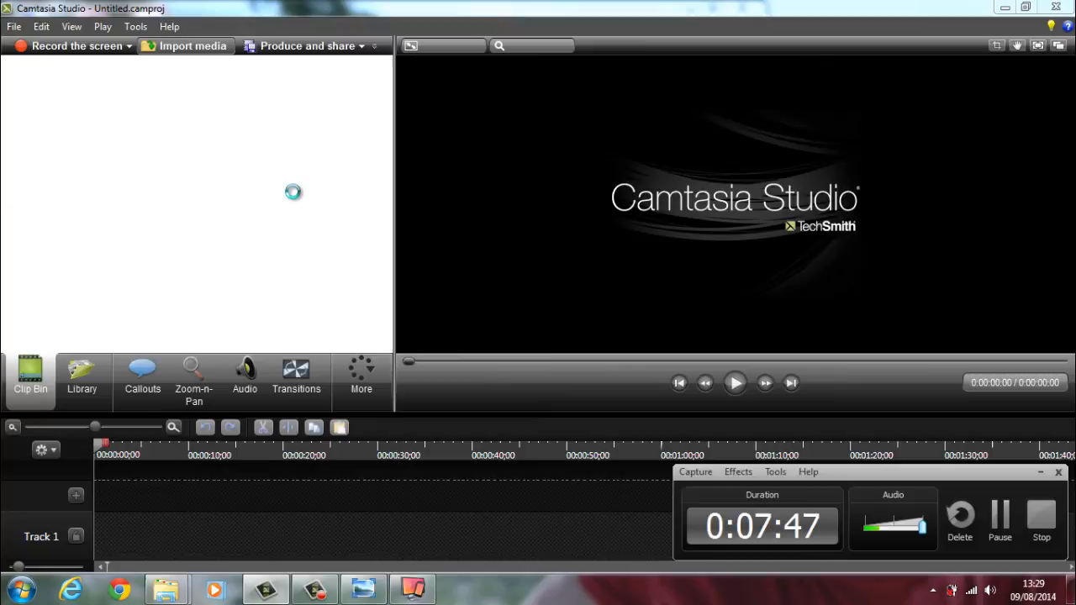
Step: Add Matty.camrec to Track 1 with editing dimensions 1280 × 720 (YouTube 16:9)
left_click(192, 46)
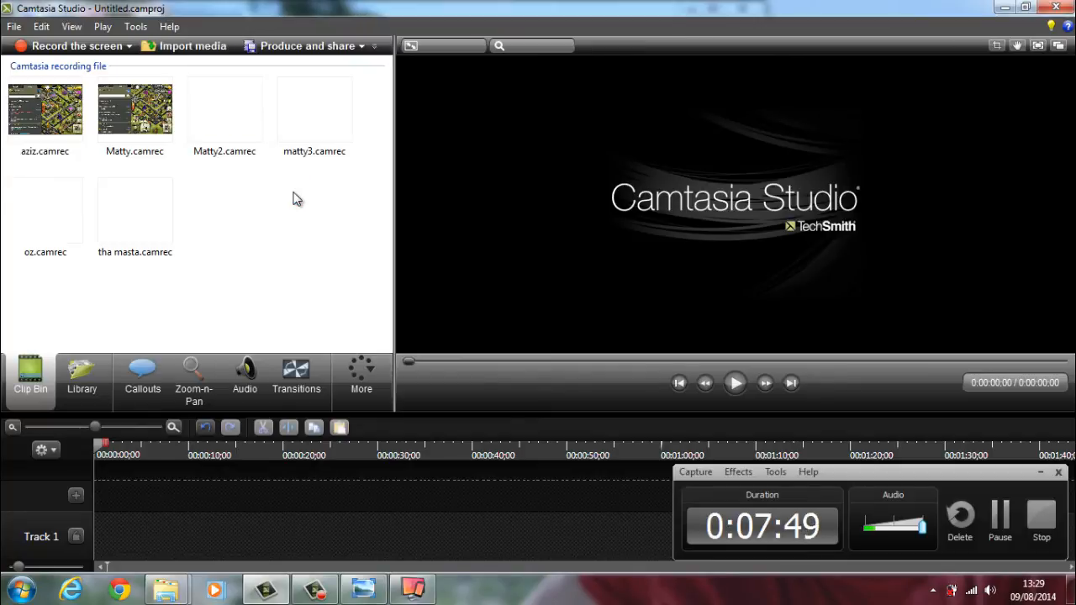
left_click(134, 109)
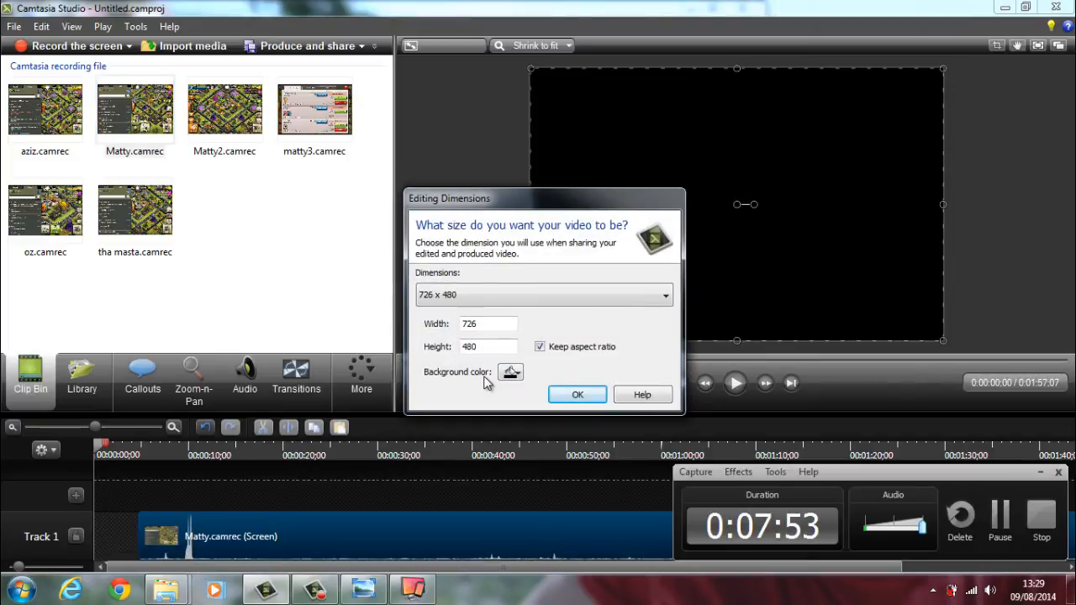
left_click(666, 294)
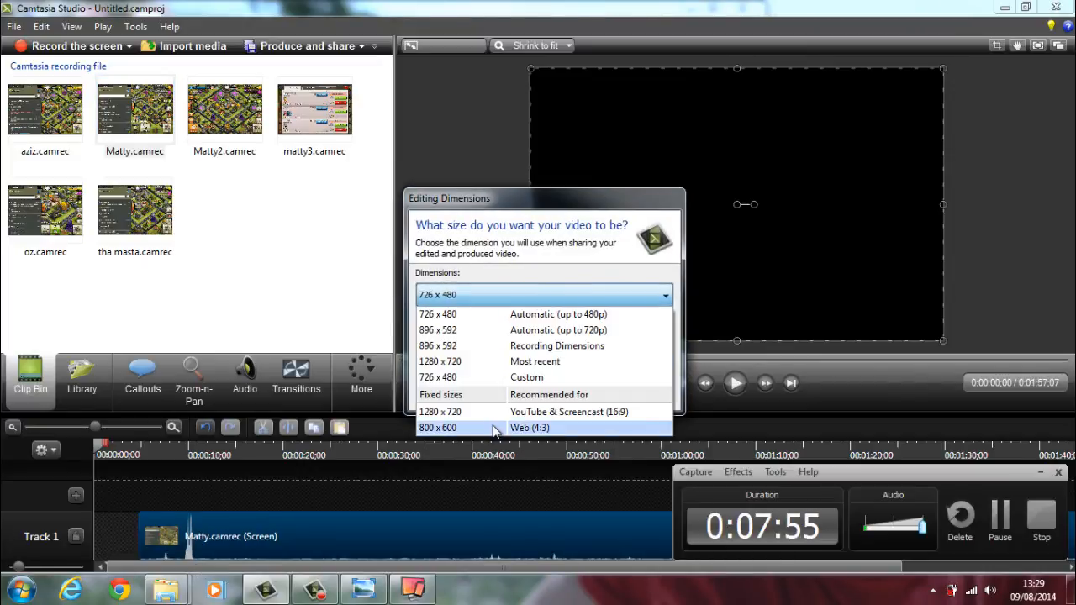
left_click(441, 361)
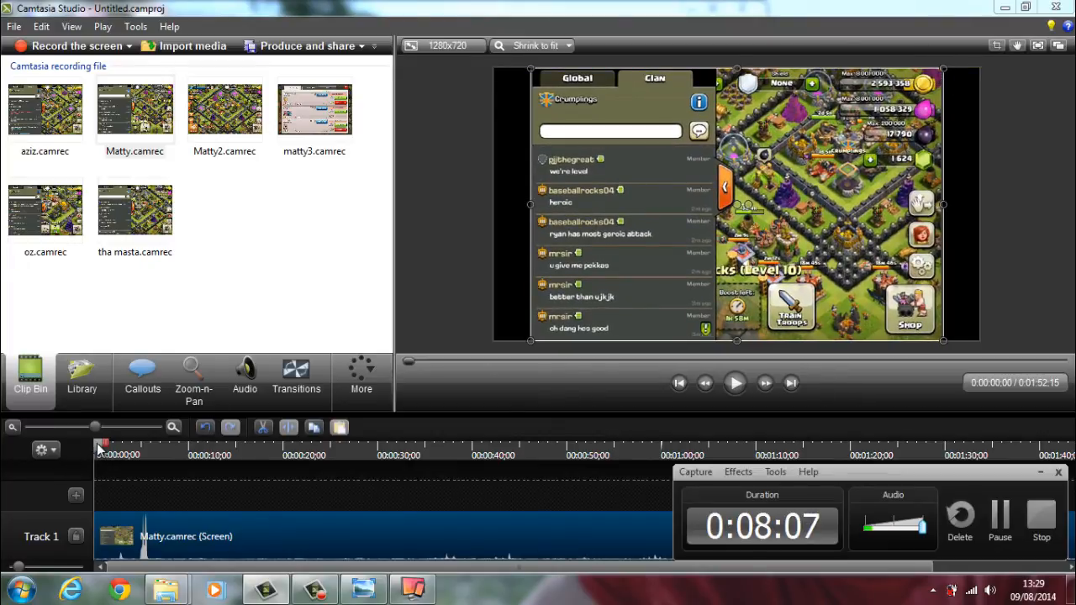
Step: Play back the Matty clip in the Camtasia preview to check the Clash of Clans footage
left_click(243, 454)
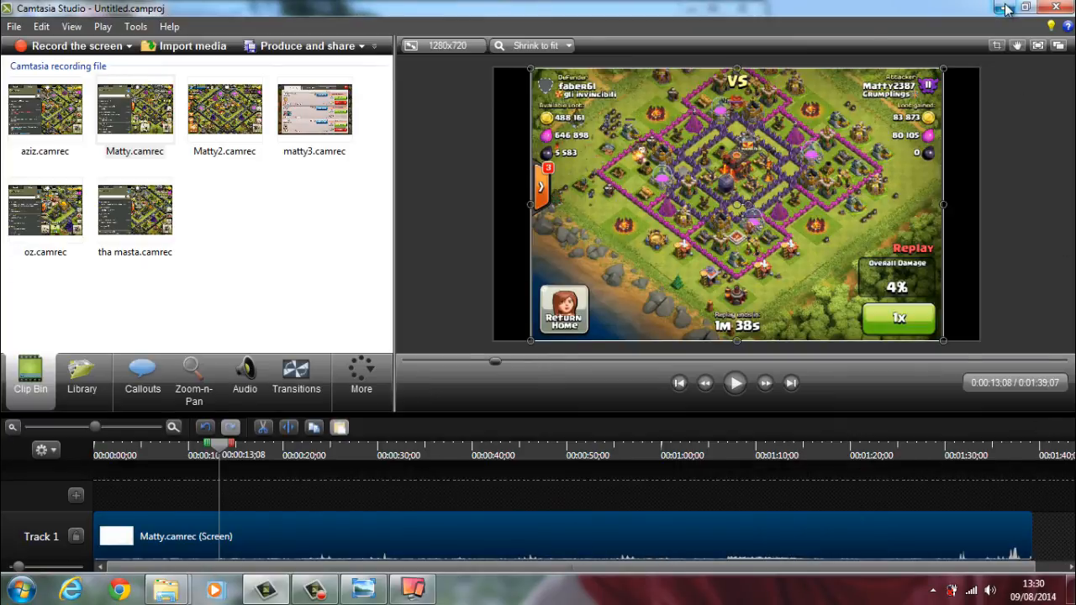
mouse_move(1026, 7)
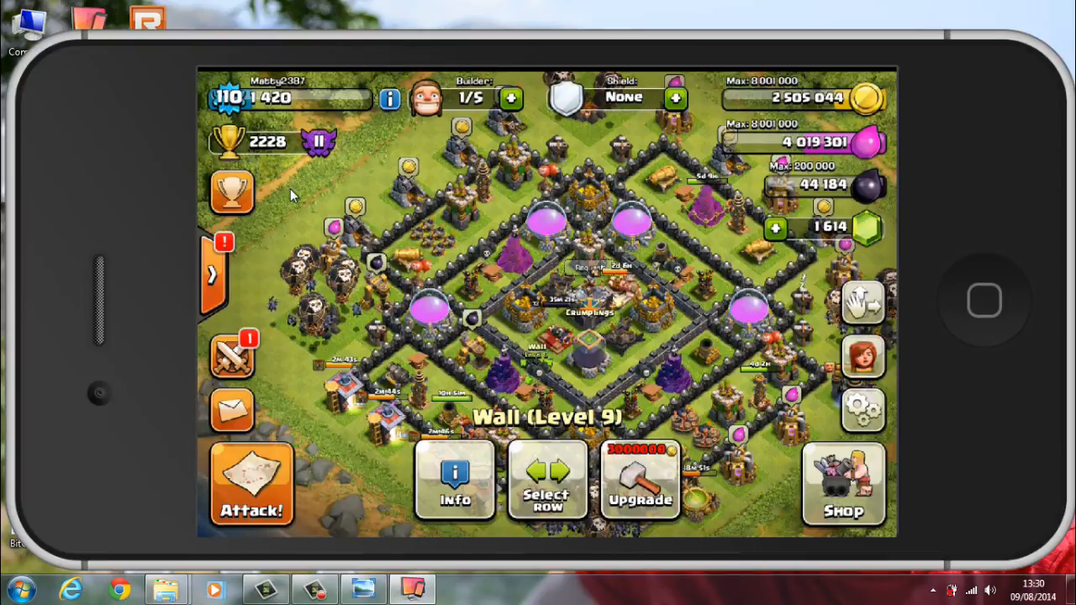
right_click(289, 195)
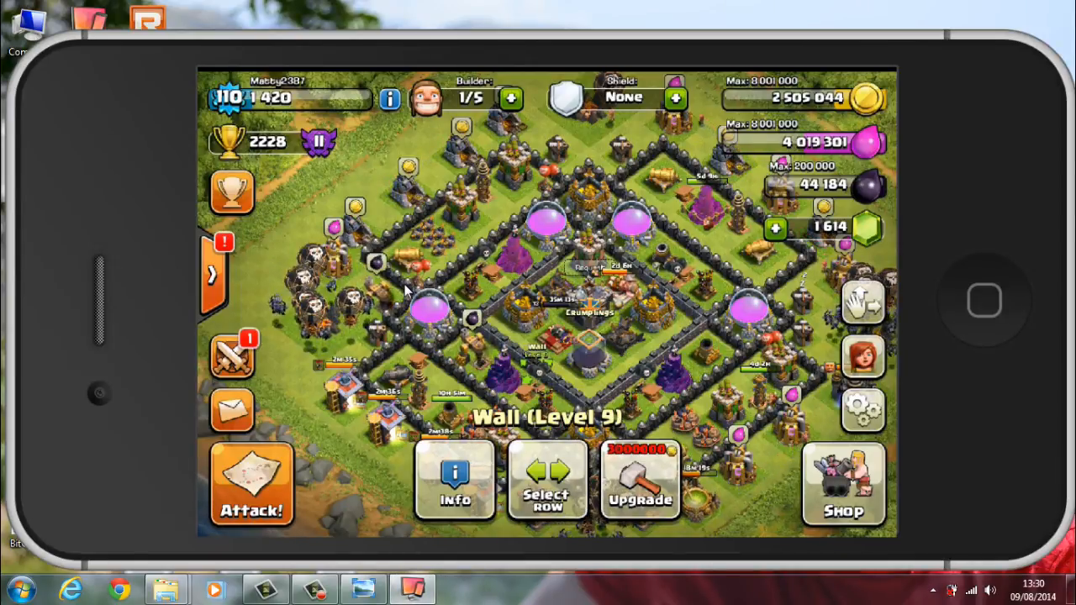
left_click(313, 588)
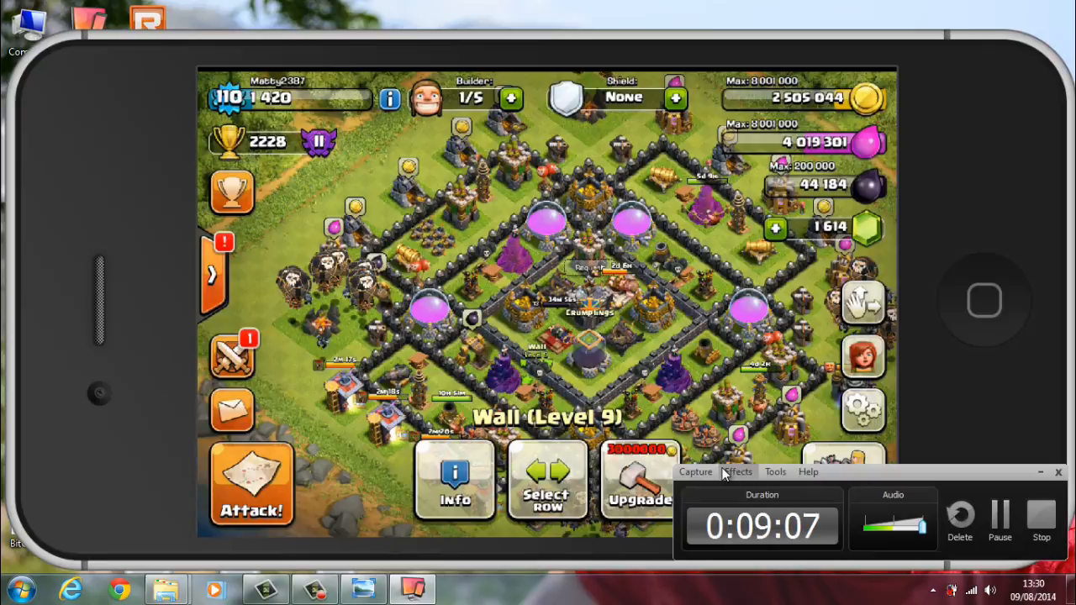
mouse_move(1039, 471)
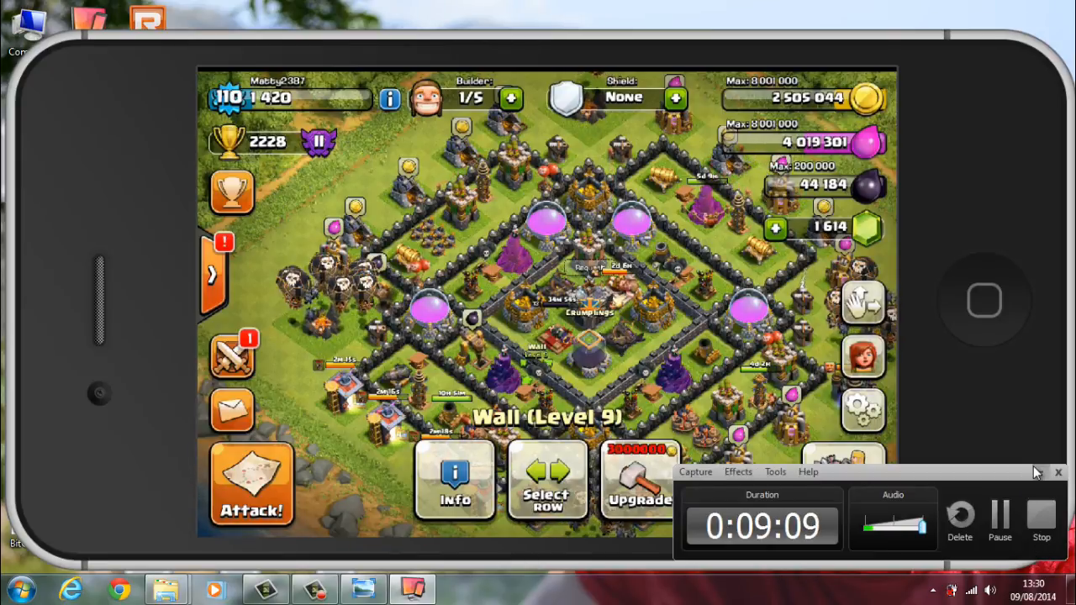